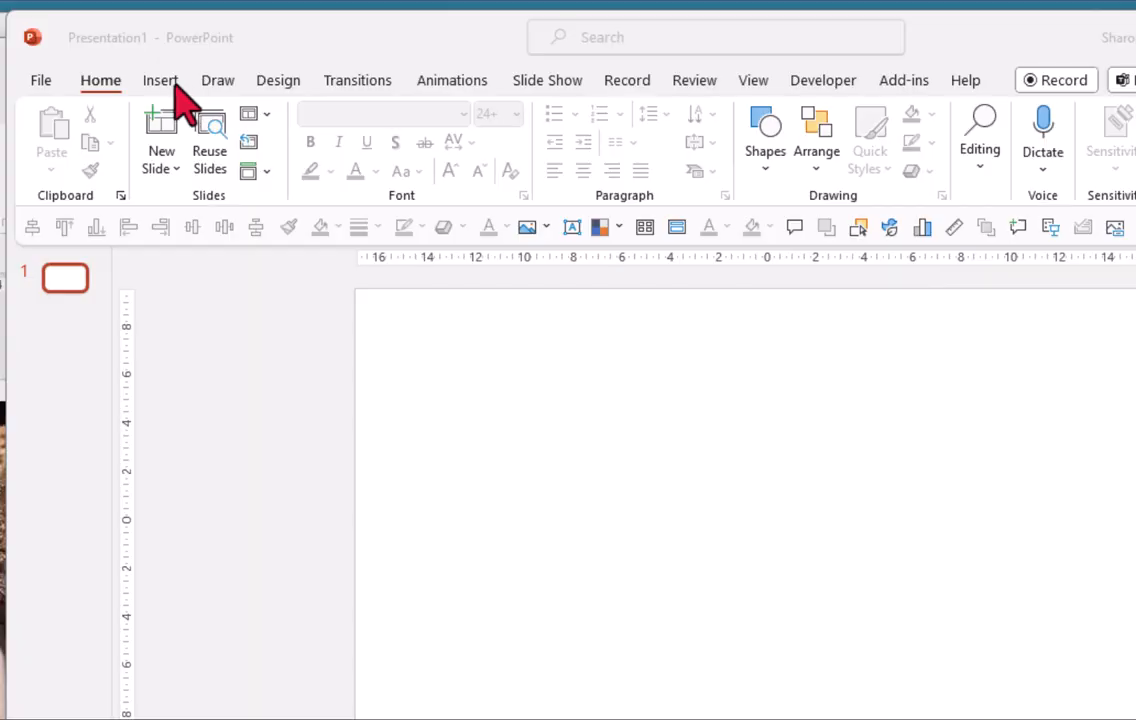
# - Insert a Block Arc from Insert > Shapes and draw it as a half-ring on the left of the slide
pyautogui.click(160, 80)
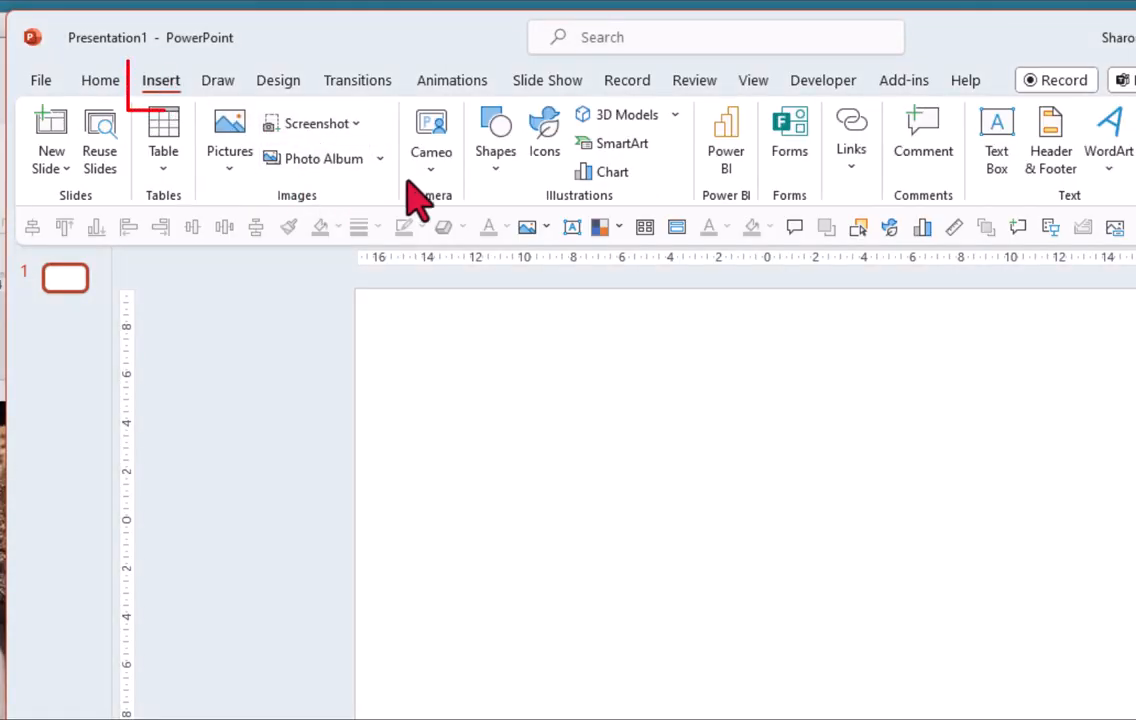
pyautogui.click(496, 136)
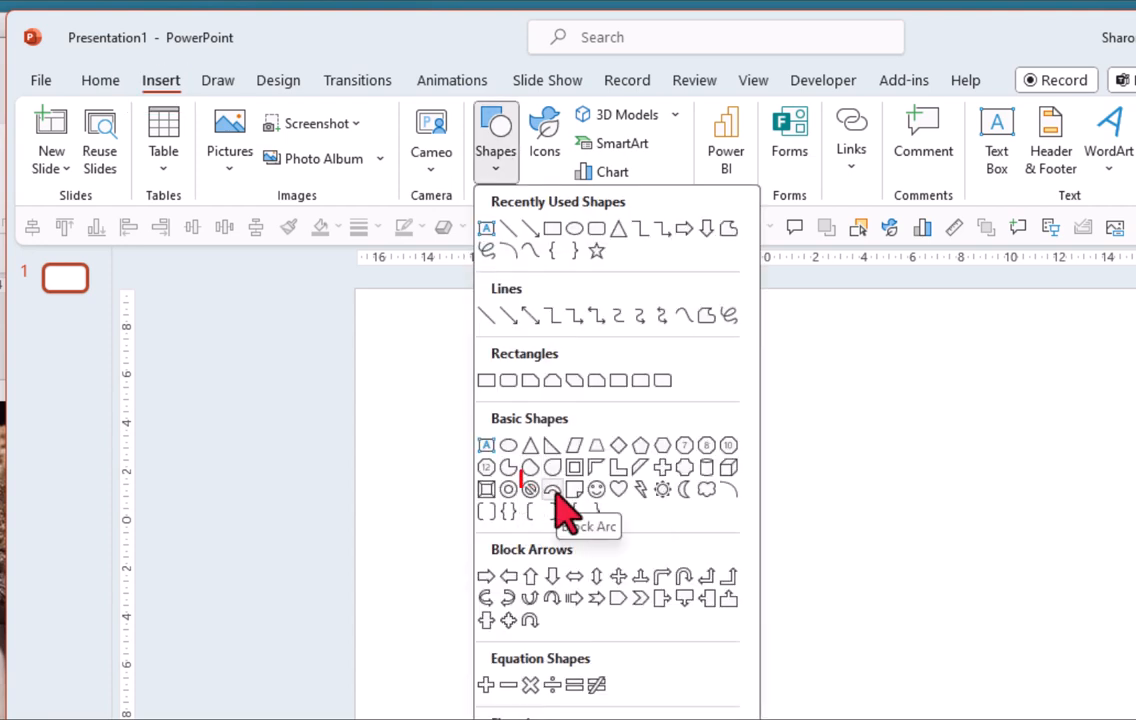
pyautogui.click(552, 488)
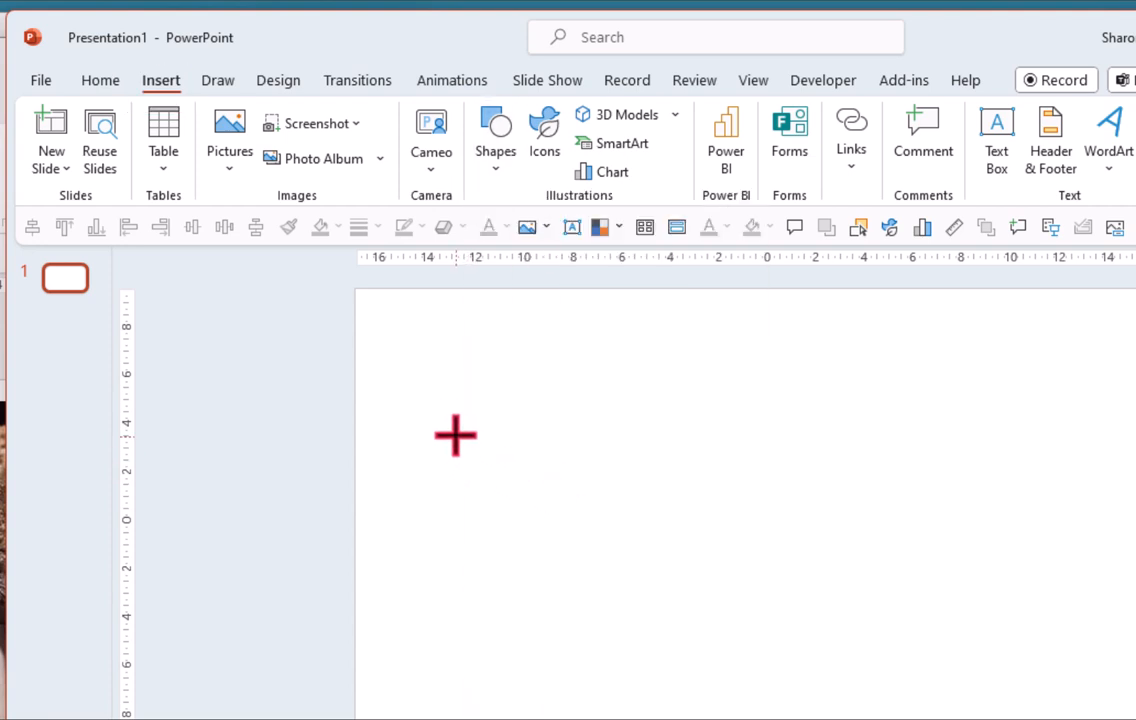
pyautogui.moveTo(456, 436); pyautogui.dragTo(532, 476)
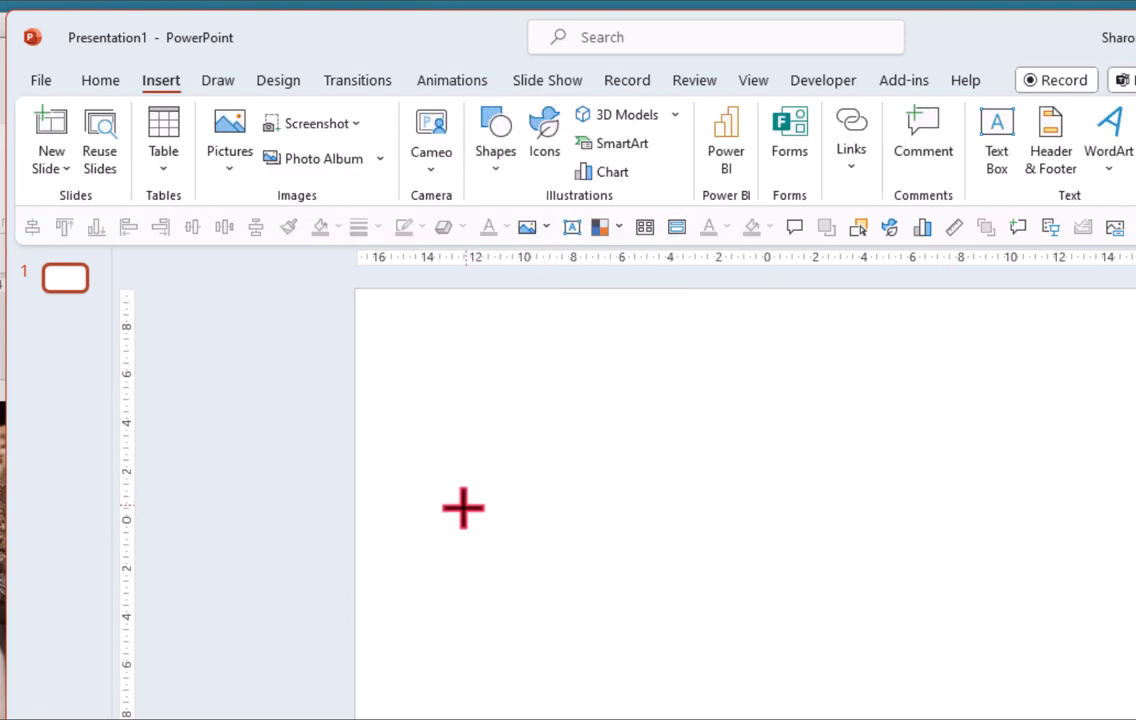
pyautogui.moveTo(464, 508); pyautogui.dragTo(564, 528)
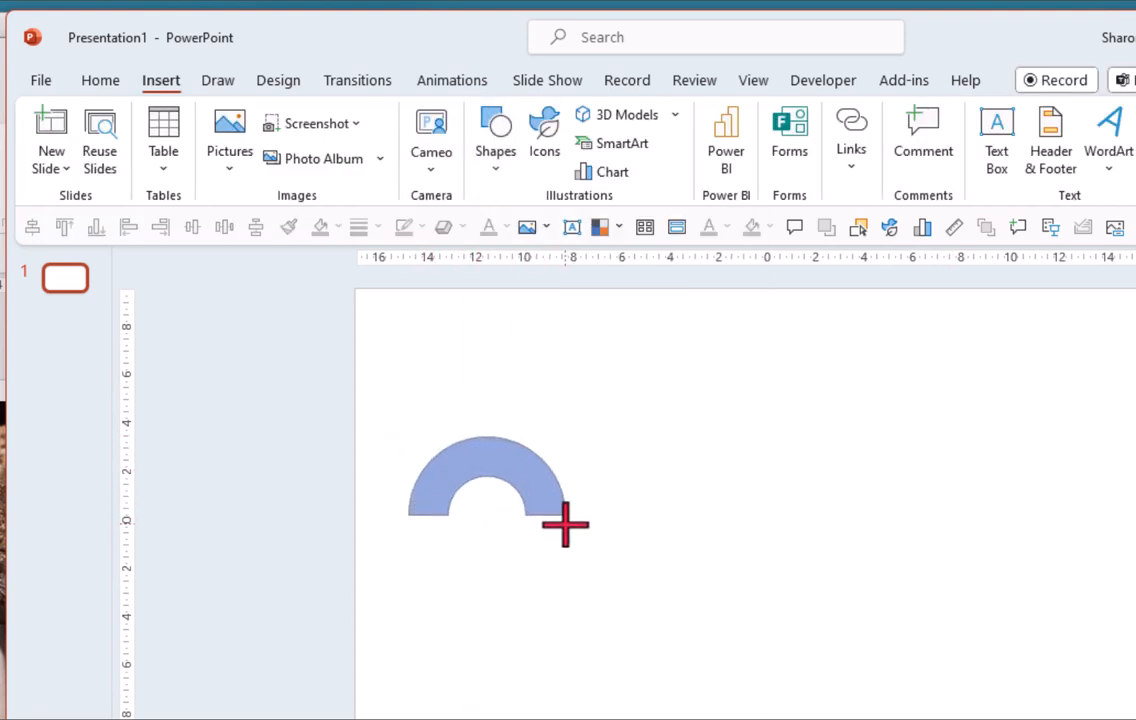
pyautogui.click(490, 476)
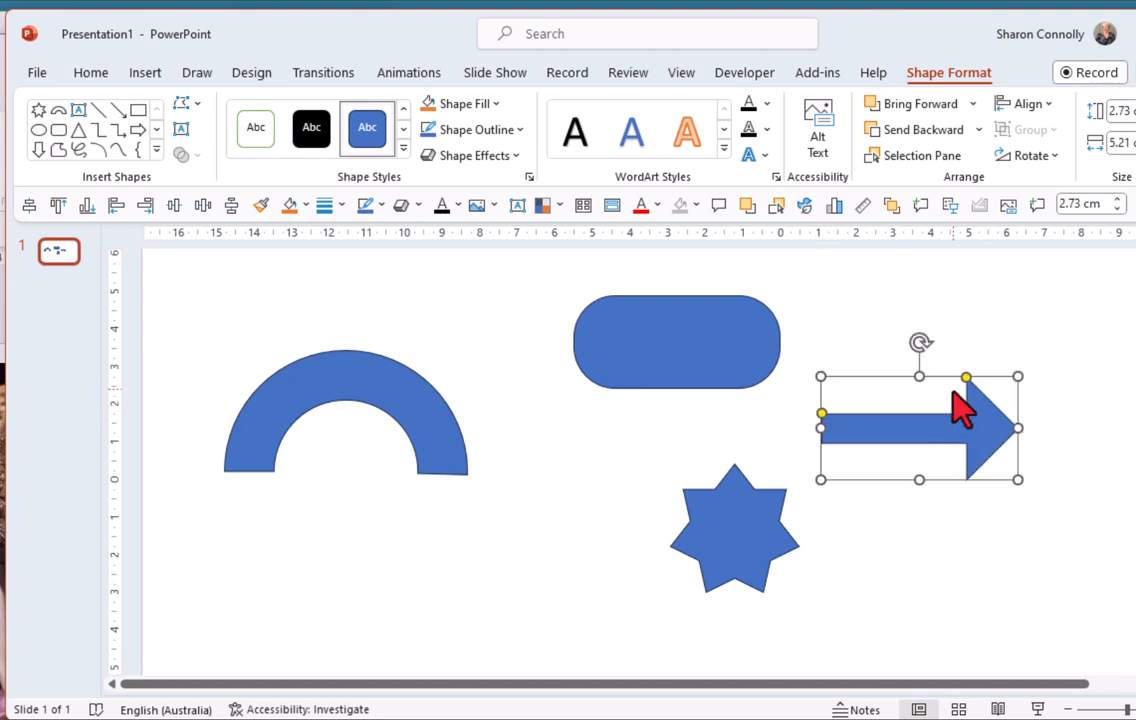
pyautogui.click(676, 342)
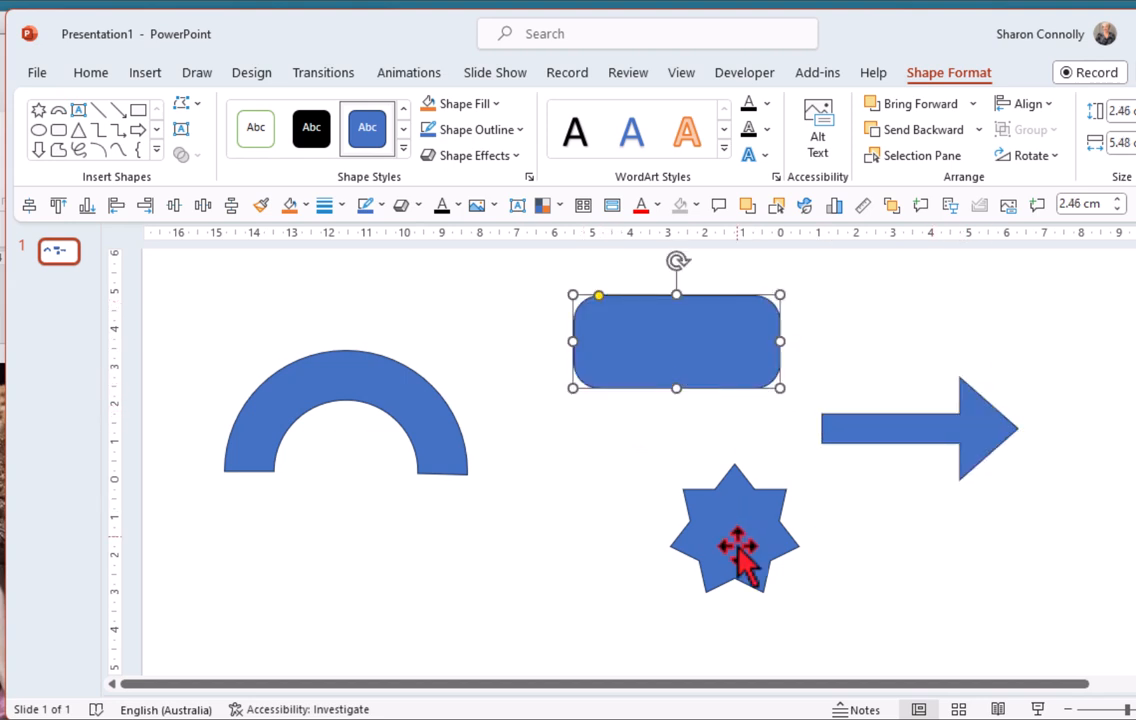
pyautogui.click(734, 528)
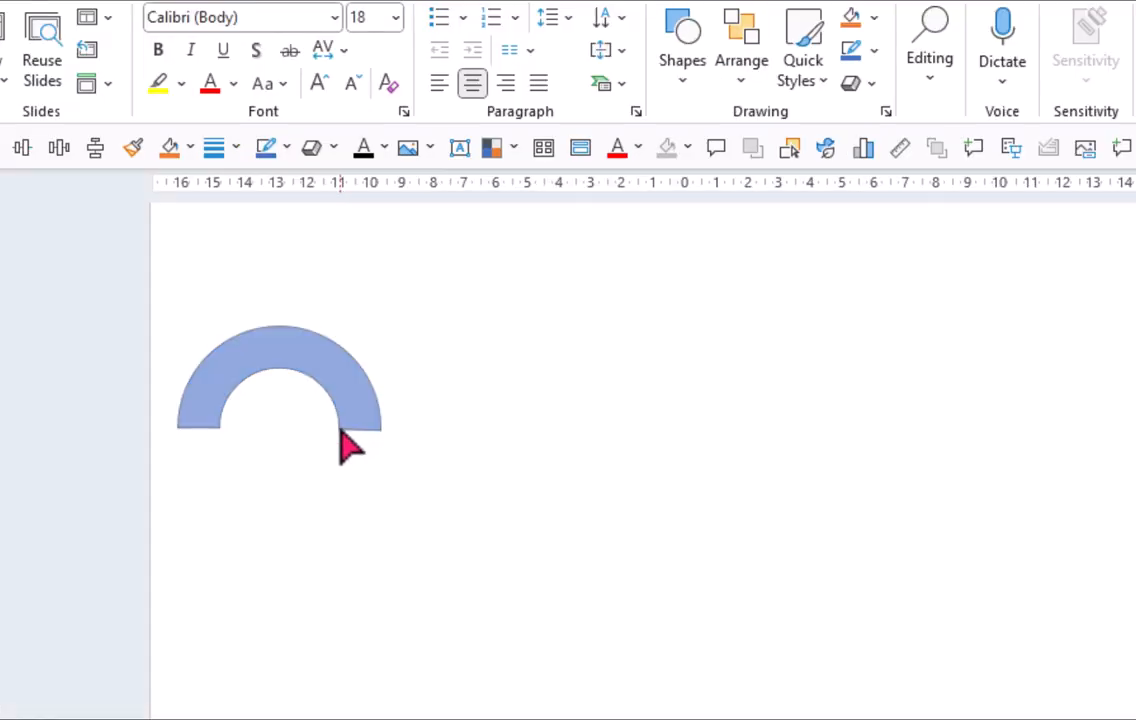
# - Duplicate the arc with Ctrl+D and place the flipped copy below to form an S-shaped curve
pyautogui.click(340, 440)
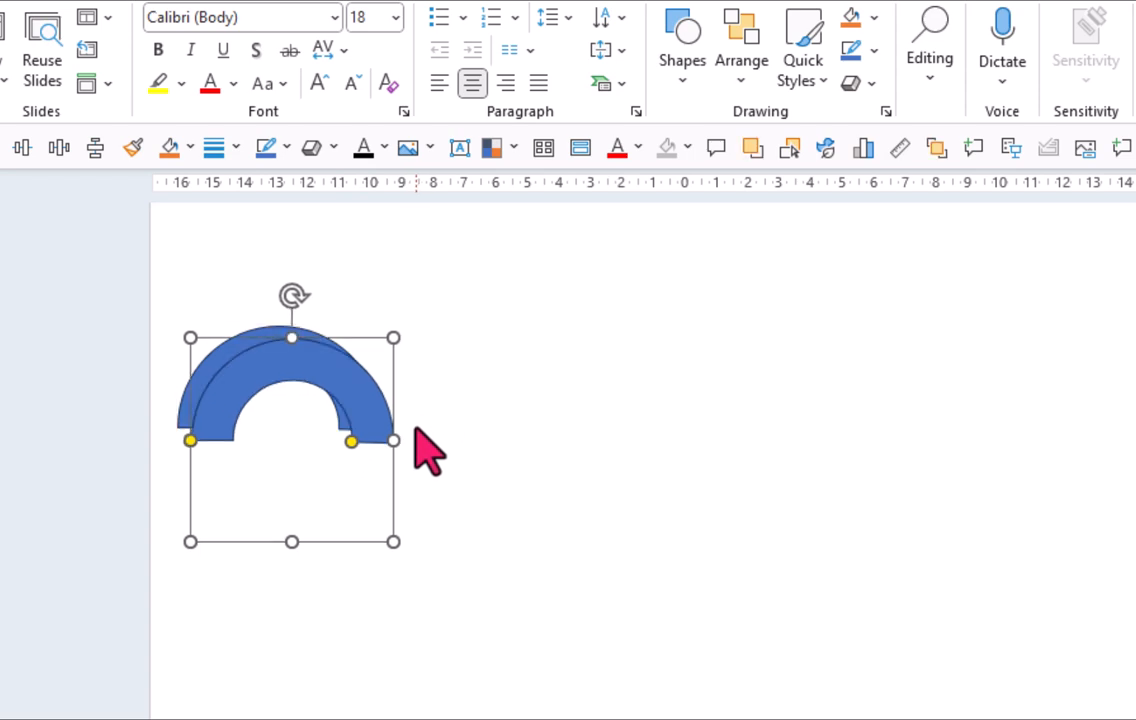
pyautogui.press('ctrl+d')
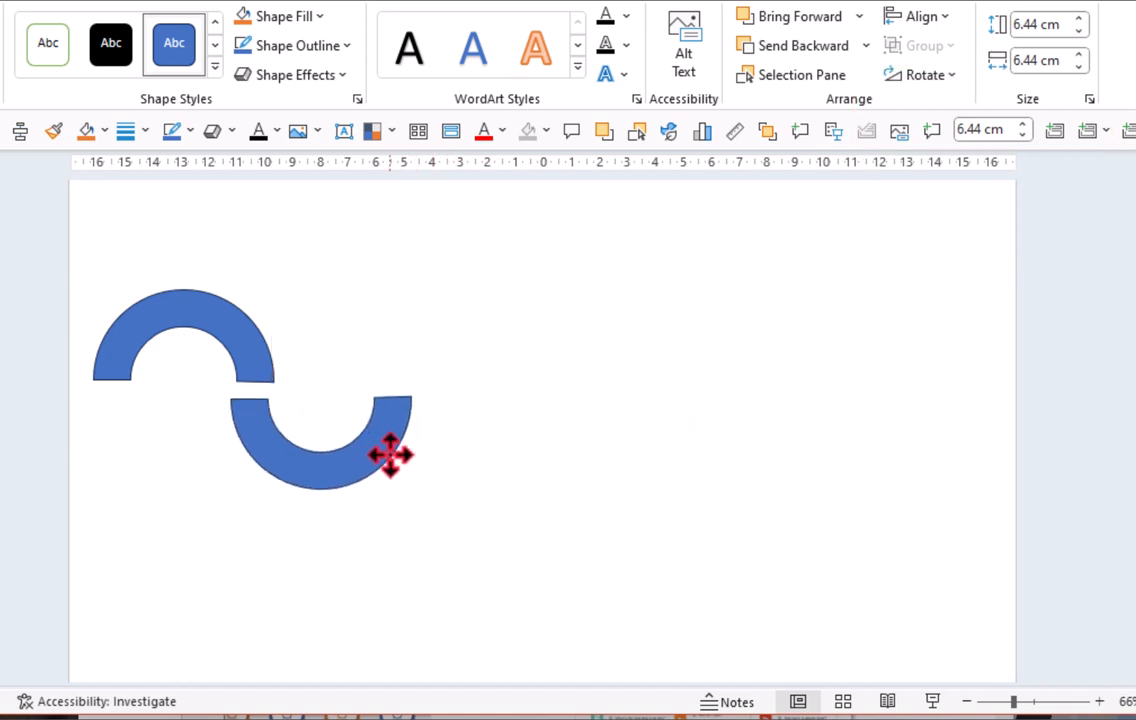
pyautogui.click(390, 456)
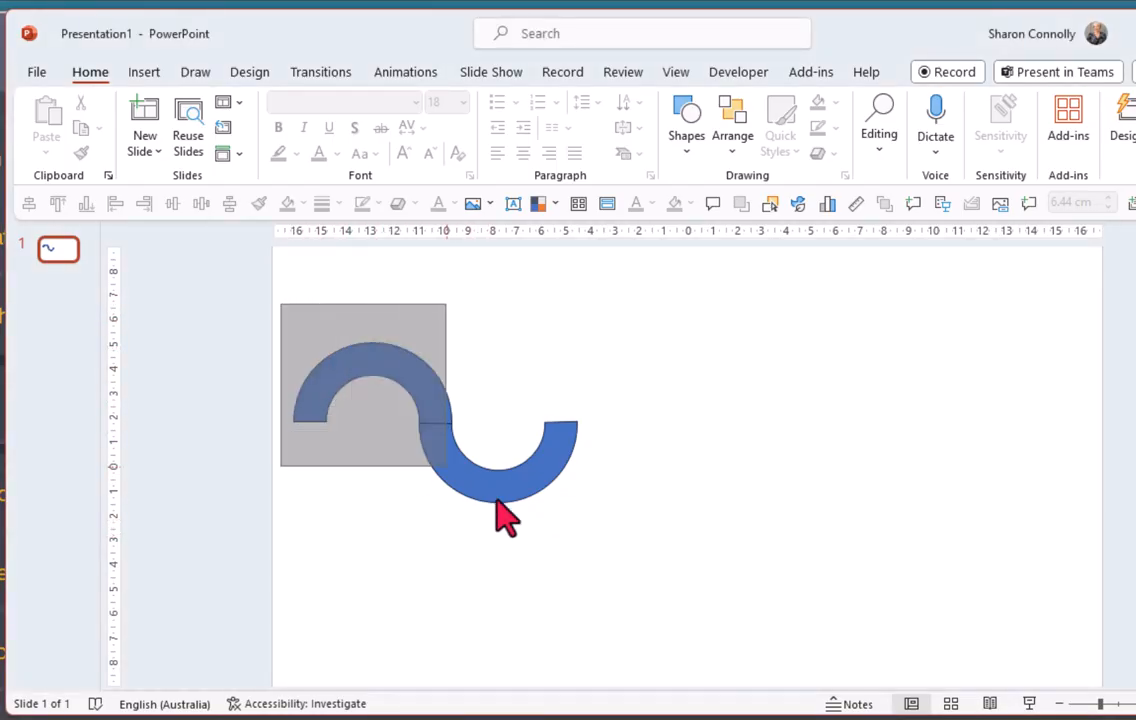
# - Group the two arcs with Ctrl+G and repeat the S curve into a wave spanning the slide
pyautogui.press('ctrl+g')
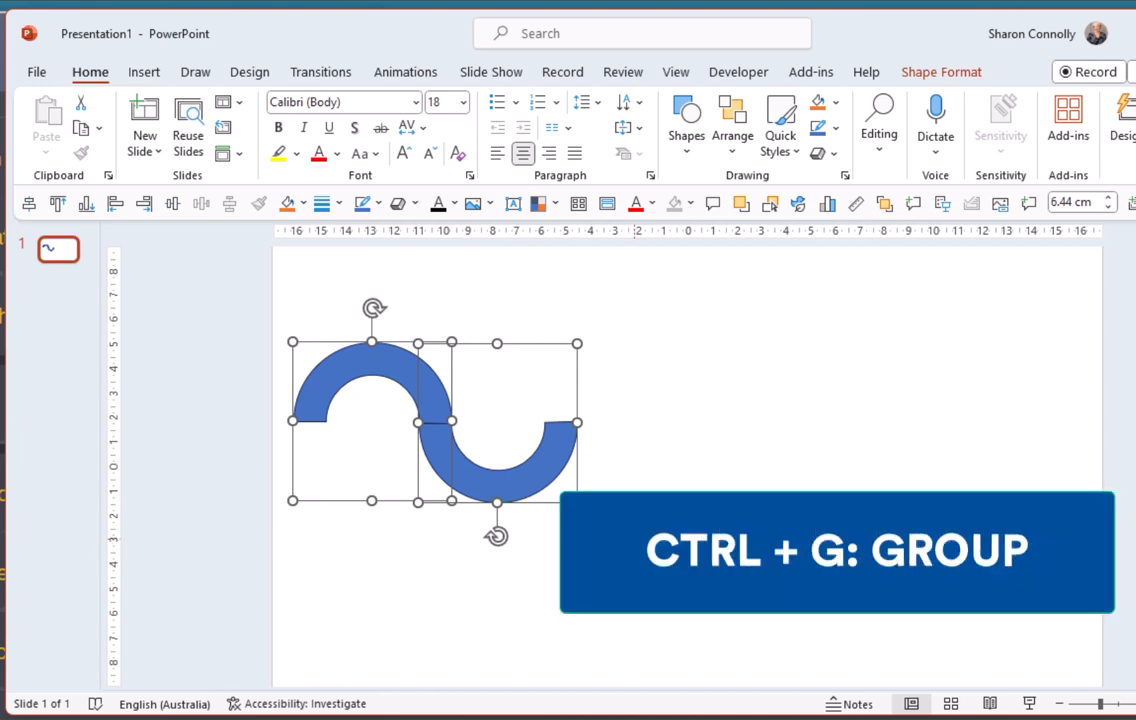
pyautogui.press('ctrl+g')
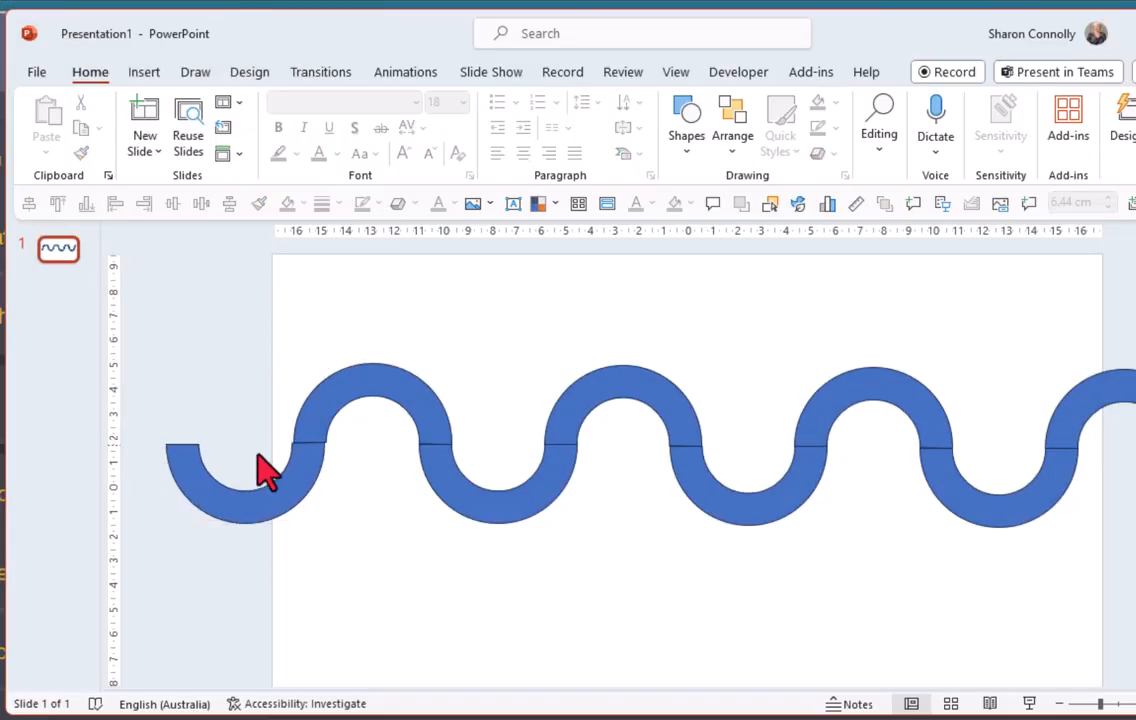
# - Recolour the wave dark grey via Shape Fill and bring up the outline colour choices
pyautogui.click(260, 470)
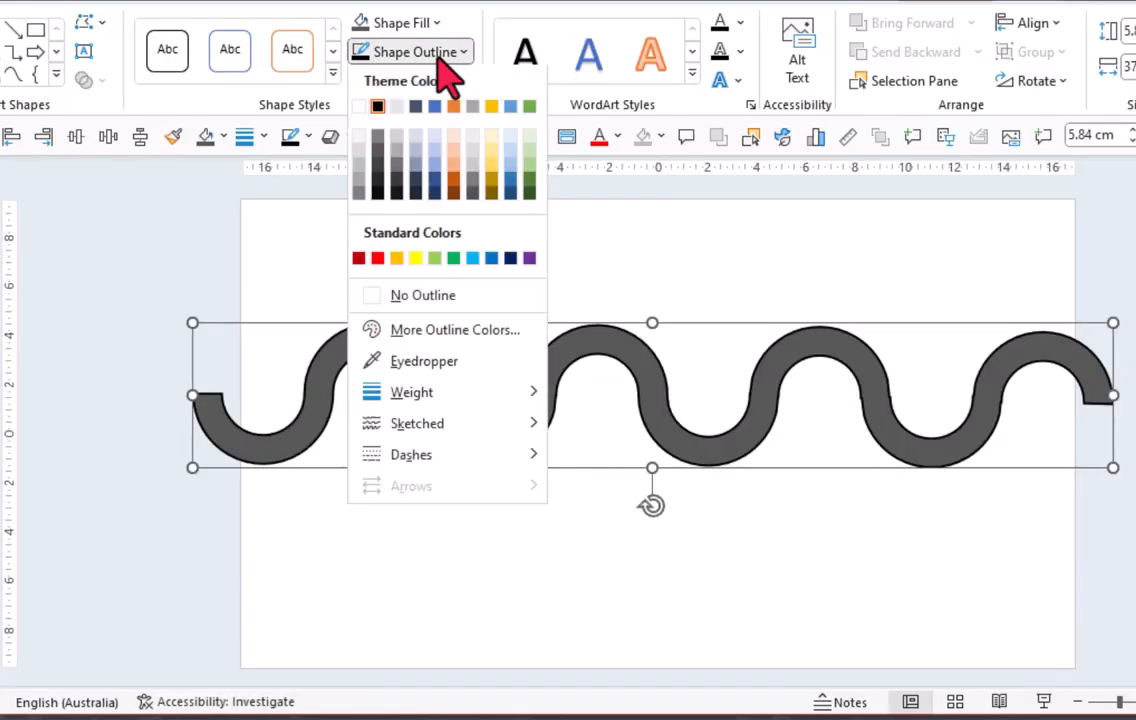
pyautogui.click(412, 392)
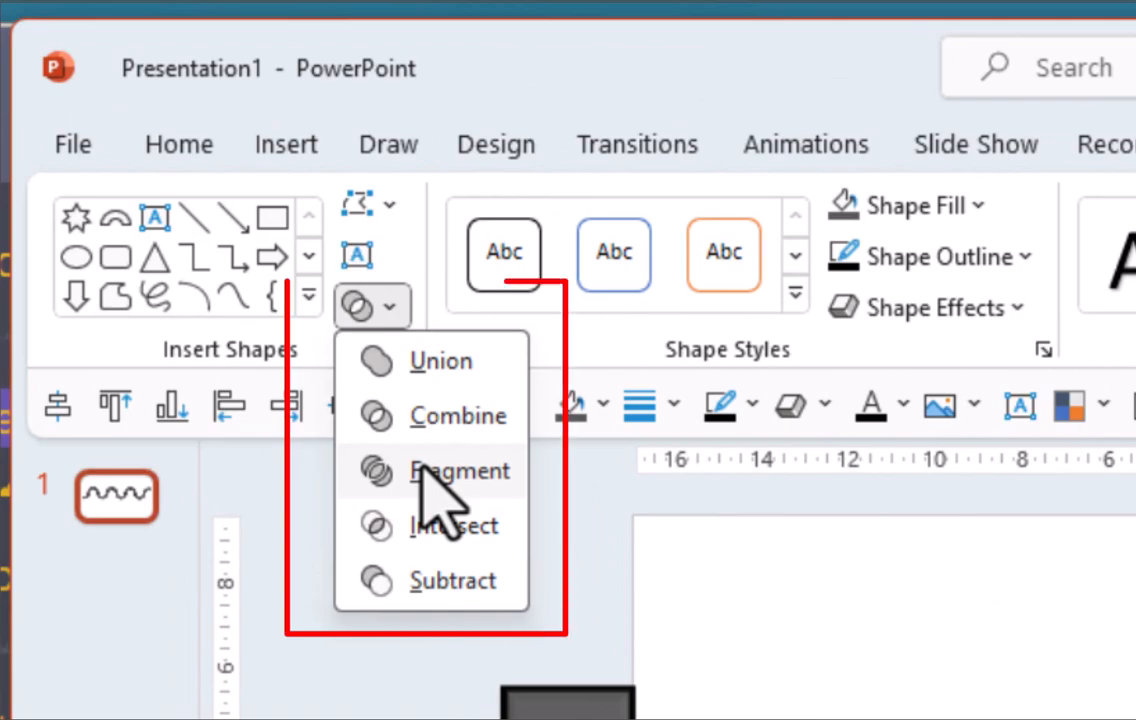
# - Union the wave pieces into one road shape with Merge Shapes
pyautogui.click(458, 472)
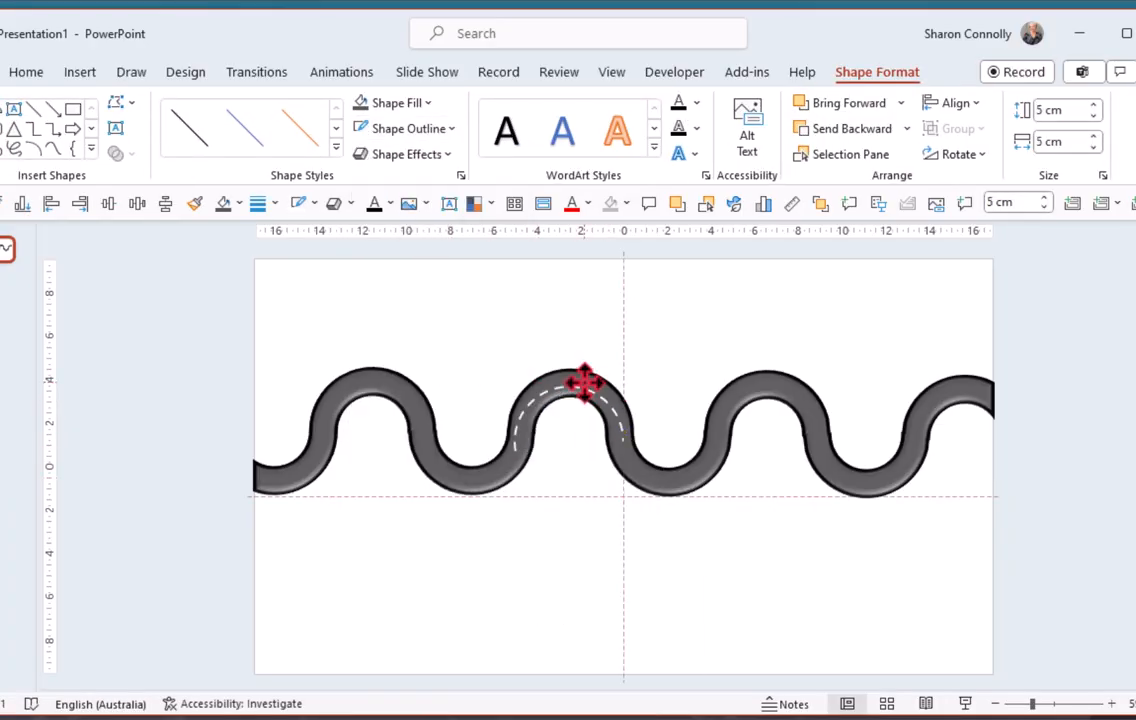
# - Select a bend of the road to add a white dashed centre line over it
pyautogui.click(570, 400)
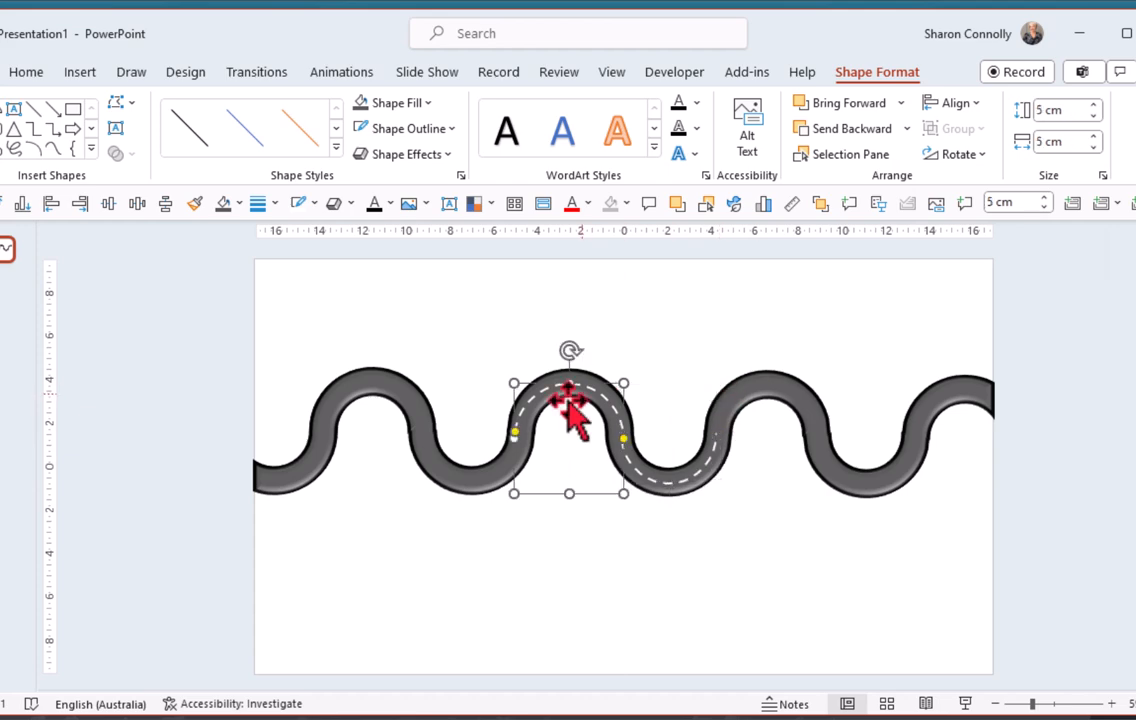